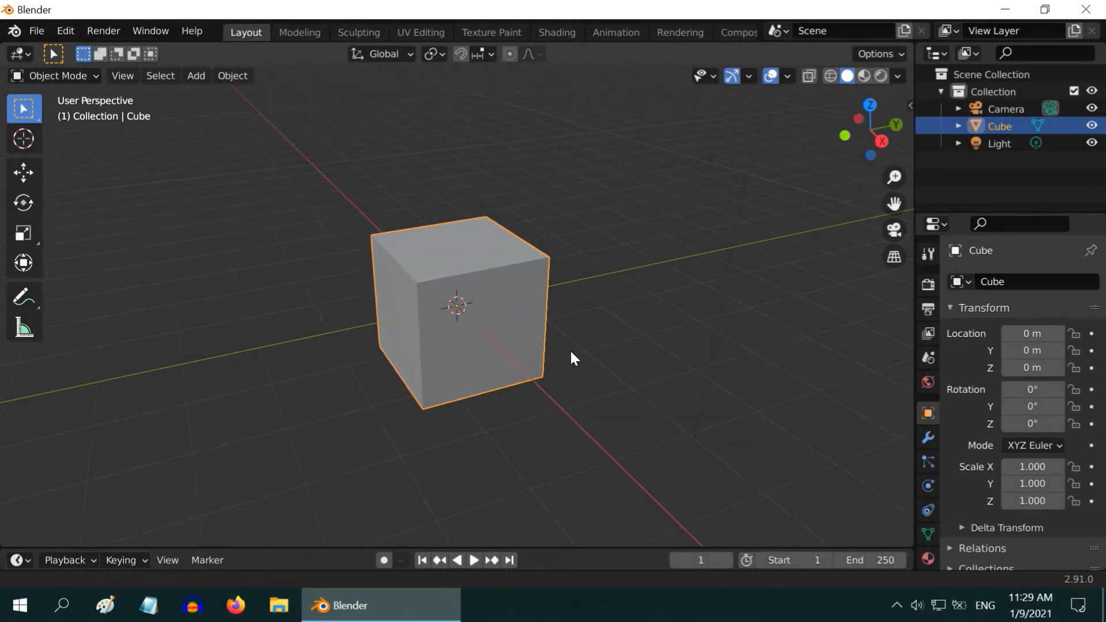
# Add an Ico Sphere mesh at the scene origin in place of the default cube
pyautogui.click(196, 76)
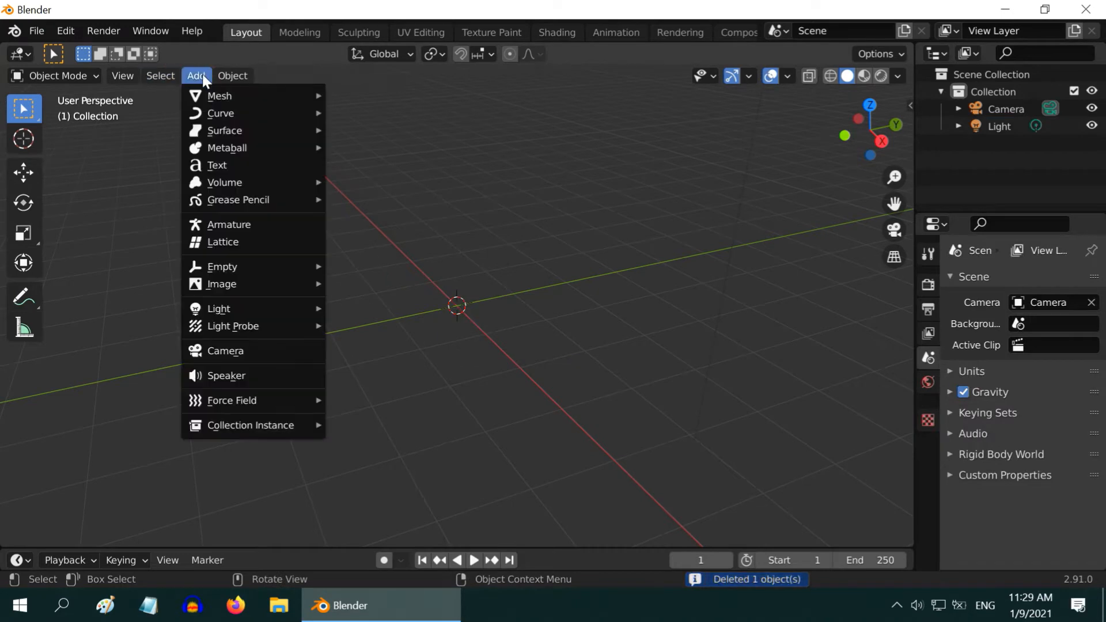
pyautogui.click(219, 95)
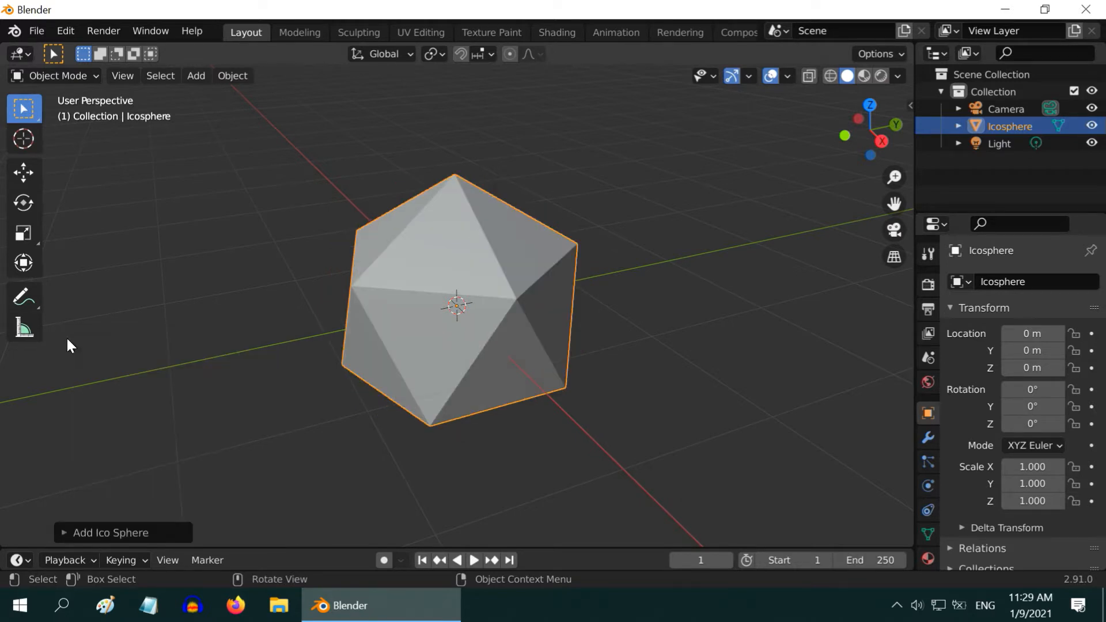
# Add a Bevel modifier in Vertices mode to the icosphere and apply it
pyautogui.click(928, 438)
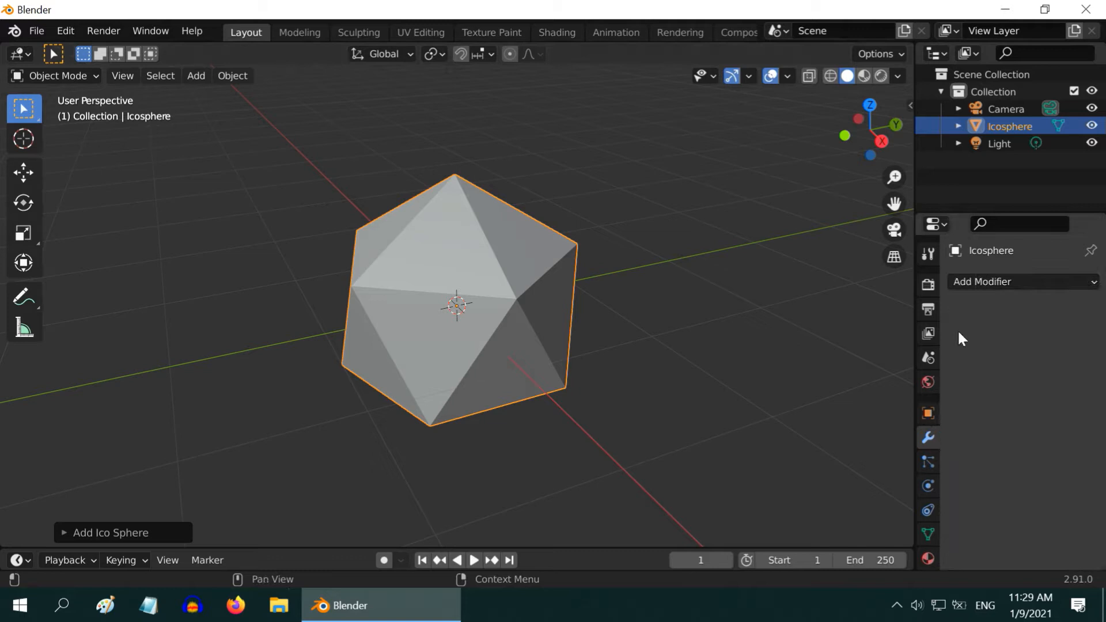
pyautogui.click(1021, 282)
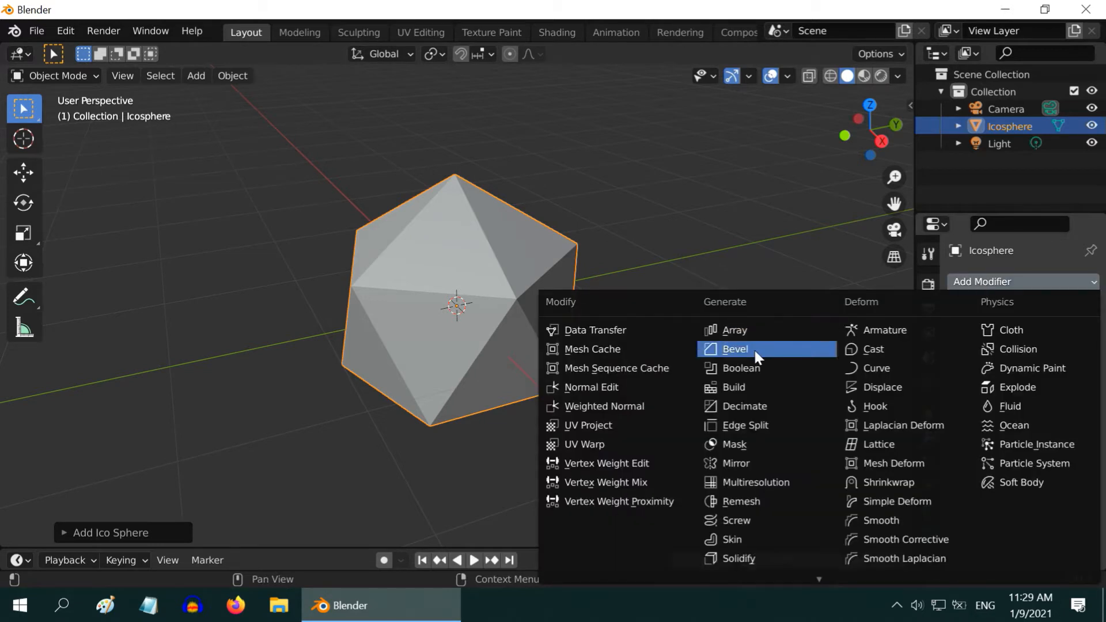
pyautogui.click(735, 348)
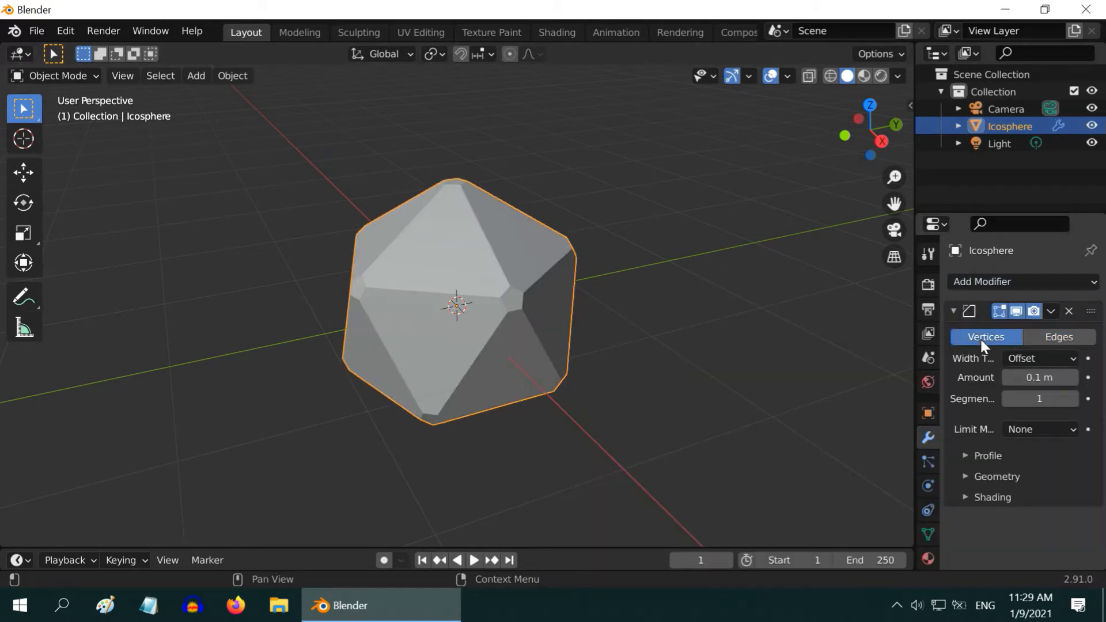
pyautogui.click(1038, 377)
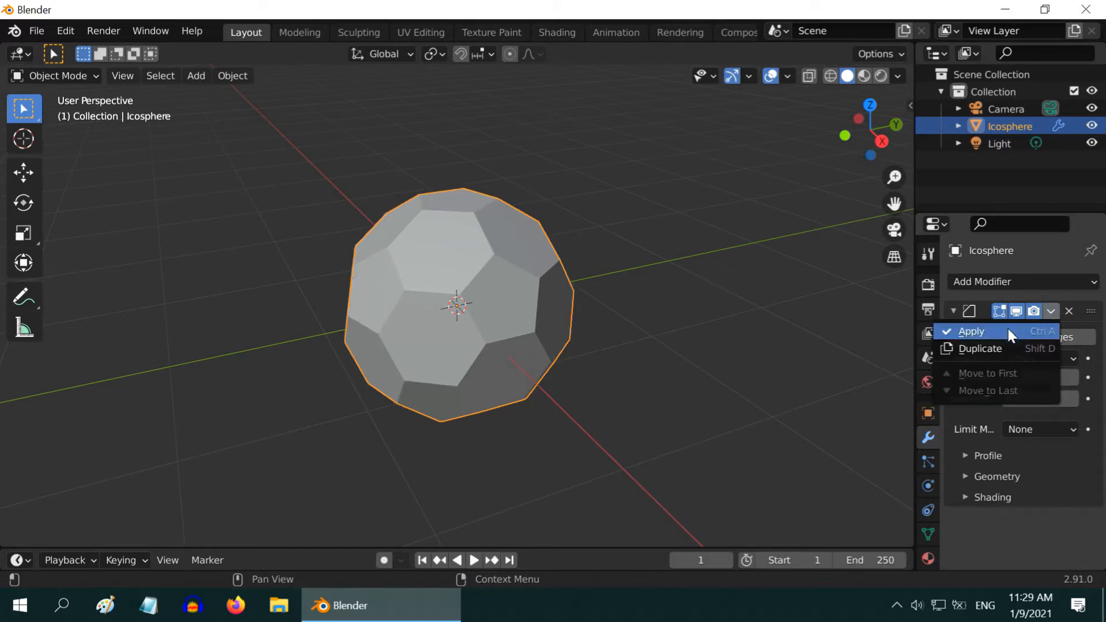
pyautogui.click(971, 331)
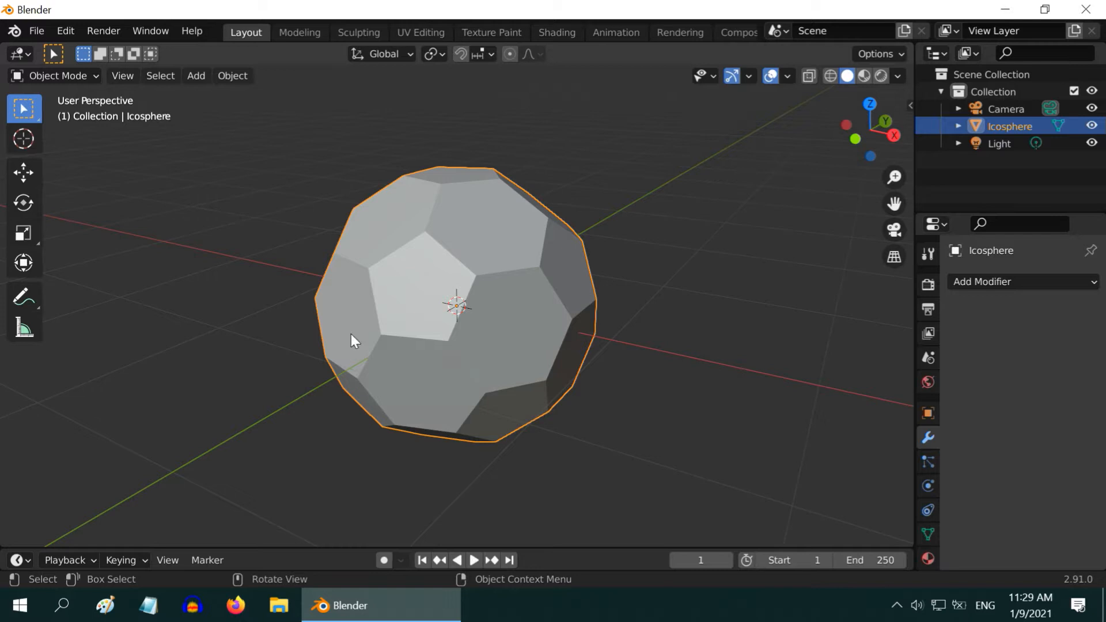
pyautogui.moveTo(577, 294)
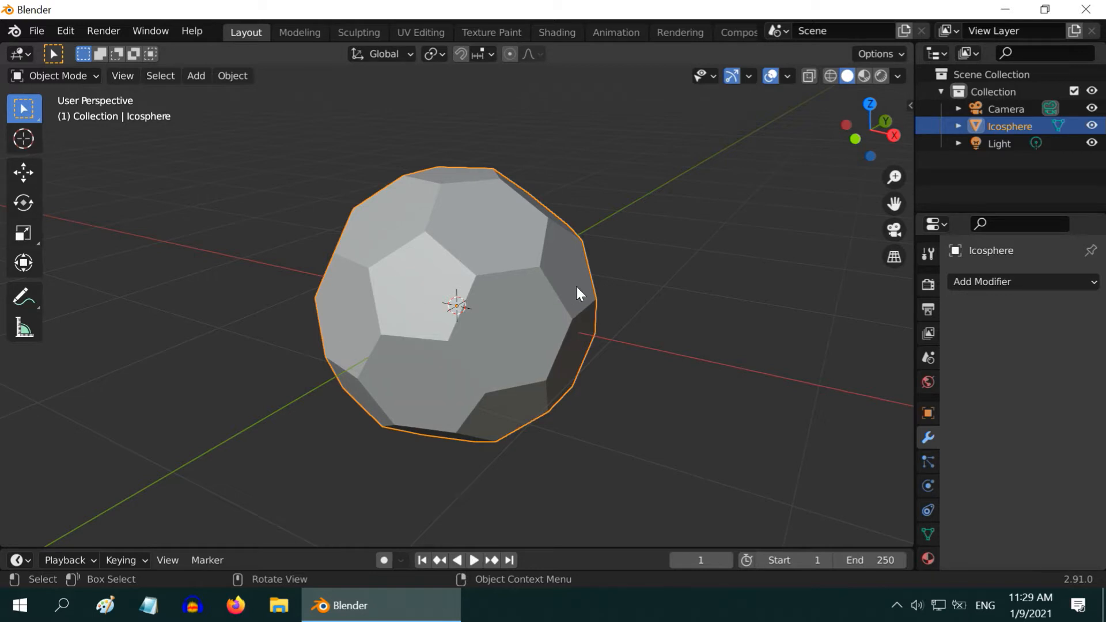
pyautogui.moveTo(696, 352)
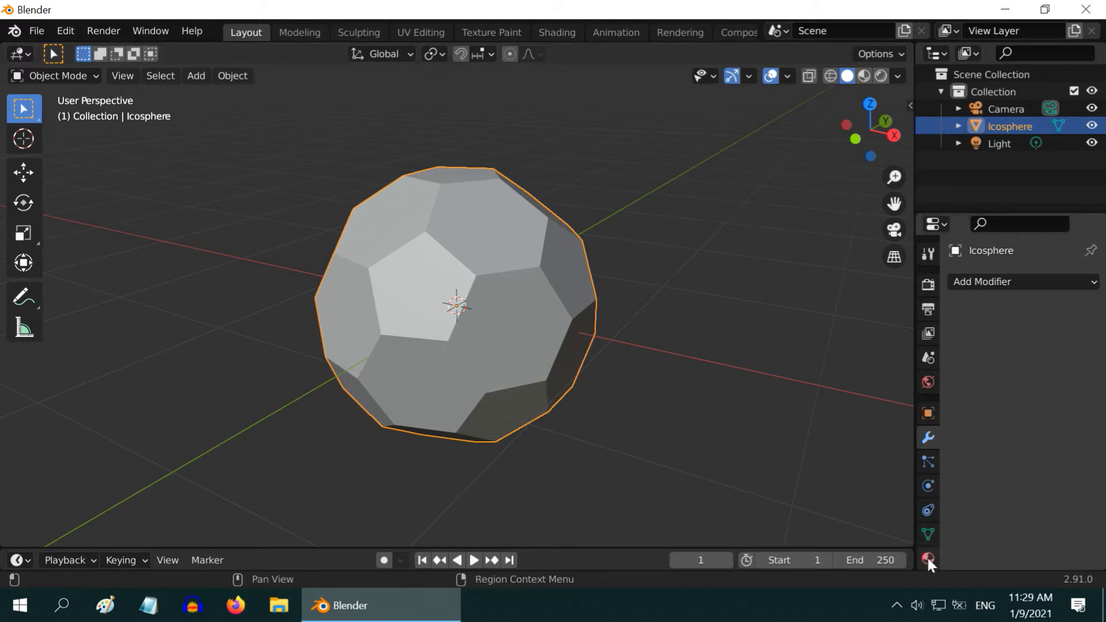
# Add a second material slot holding a new black material, Material.002
pyautogui.click(927, 559)
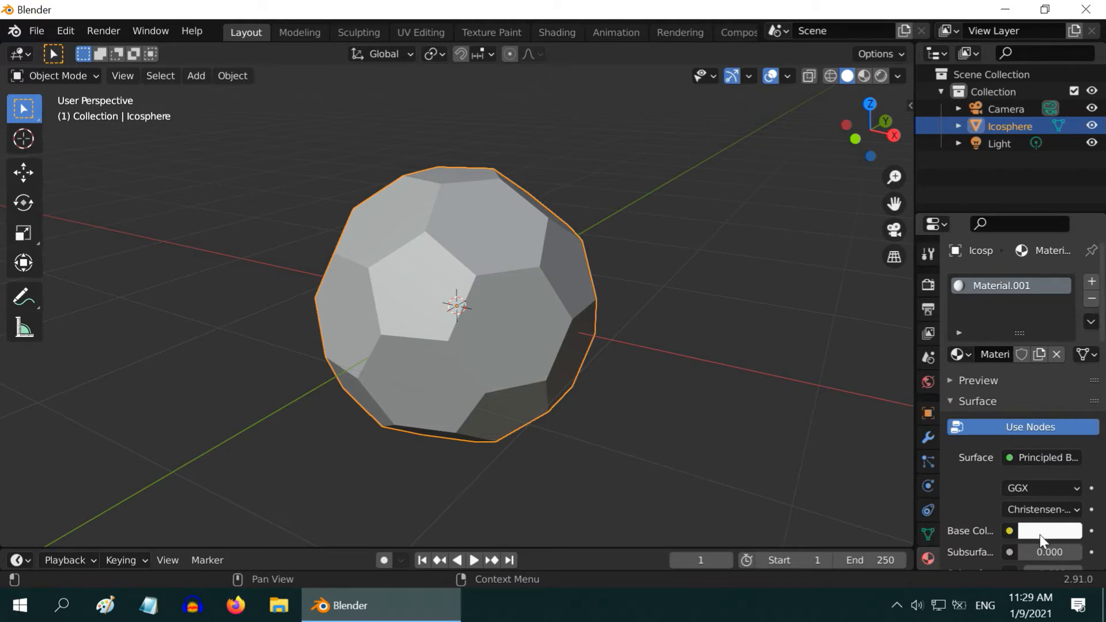
pyautogui.click(1091, 281)
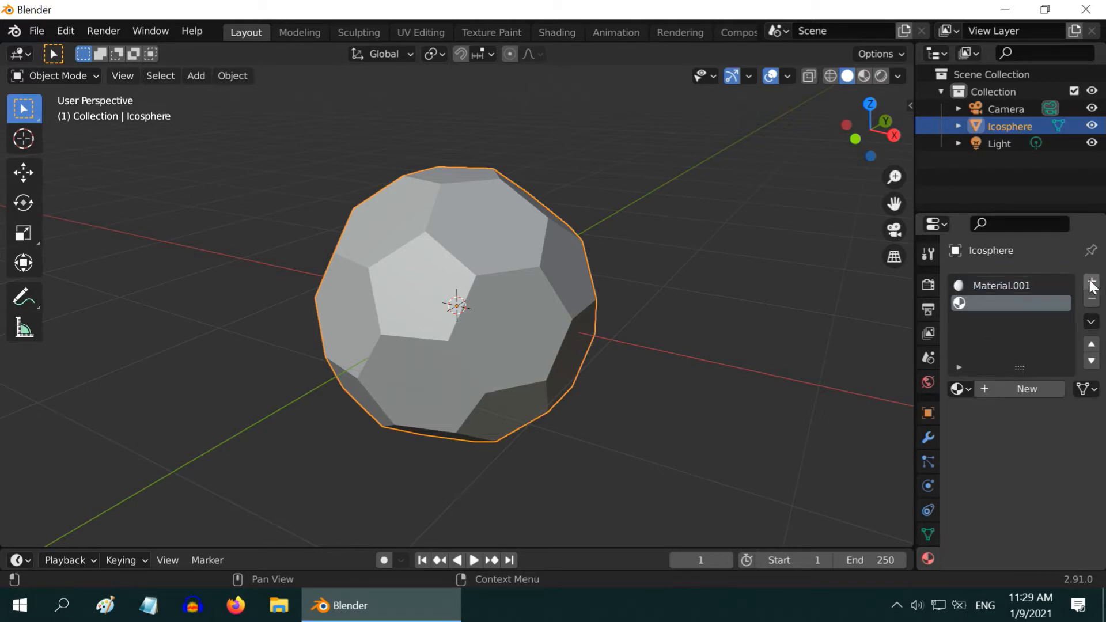
pyautogui.click(1090, 280)
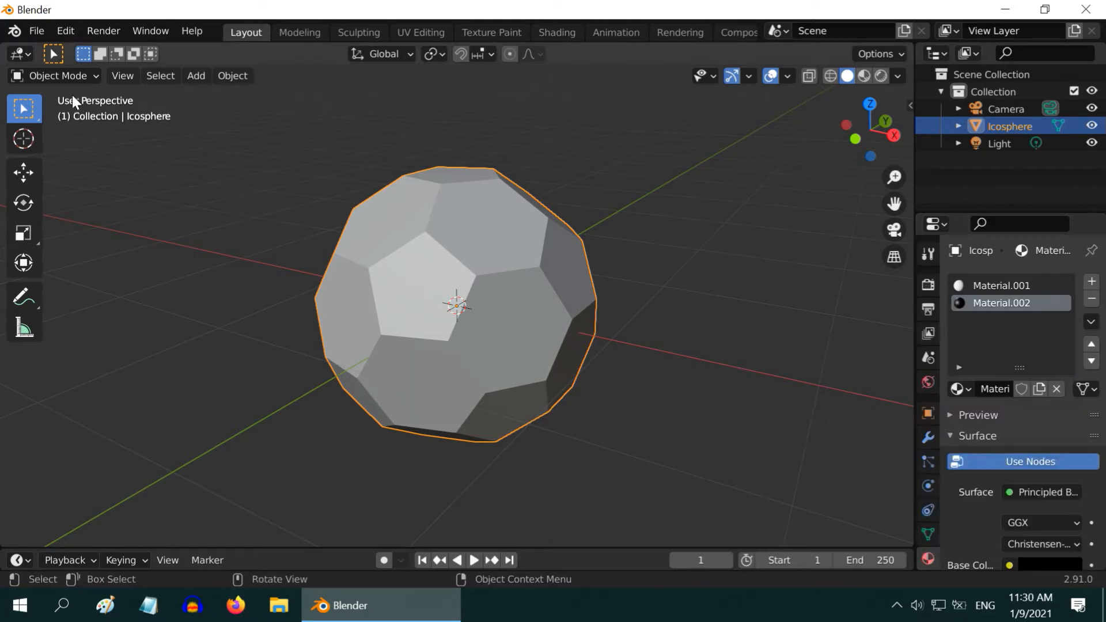
# In Edit Mode, select all pentagon faces and assign them the black Material.002
pyautogui.click(58, 76)
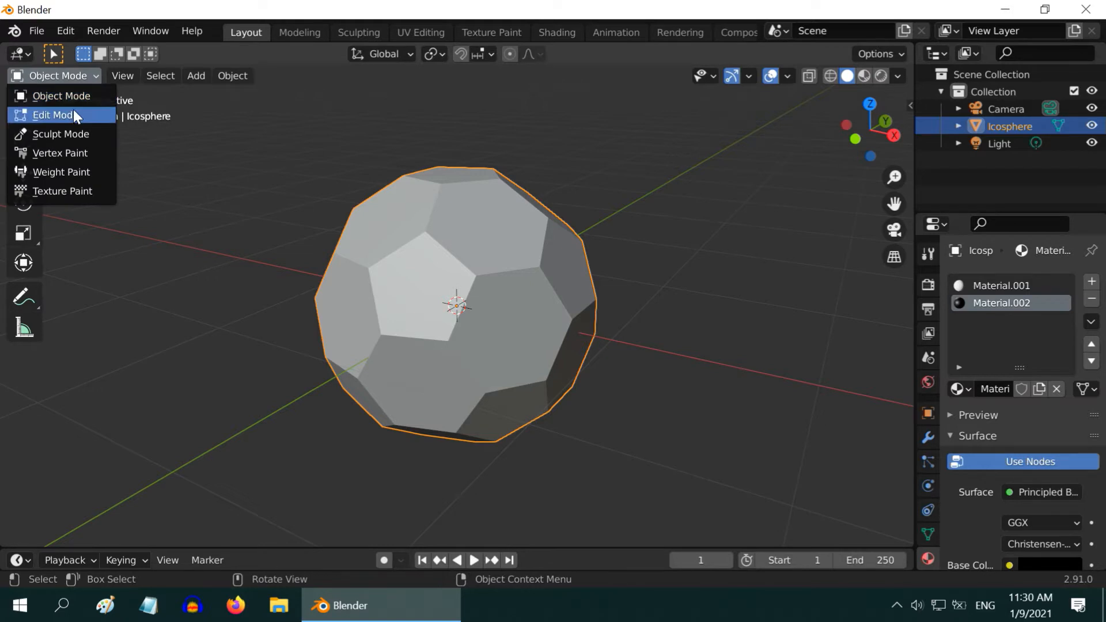
pyautogui.click(52, 115)
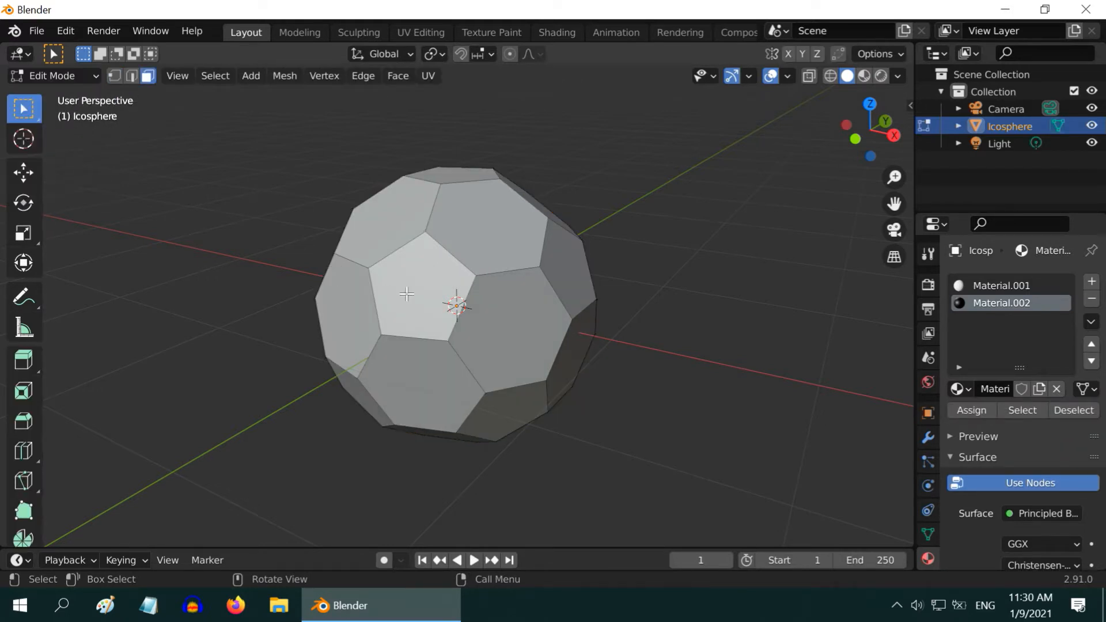
pyautogui.click(1000, 285)
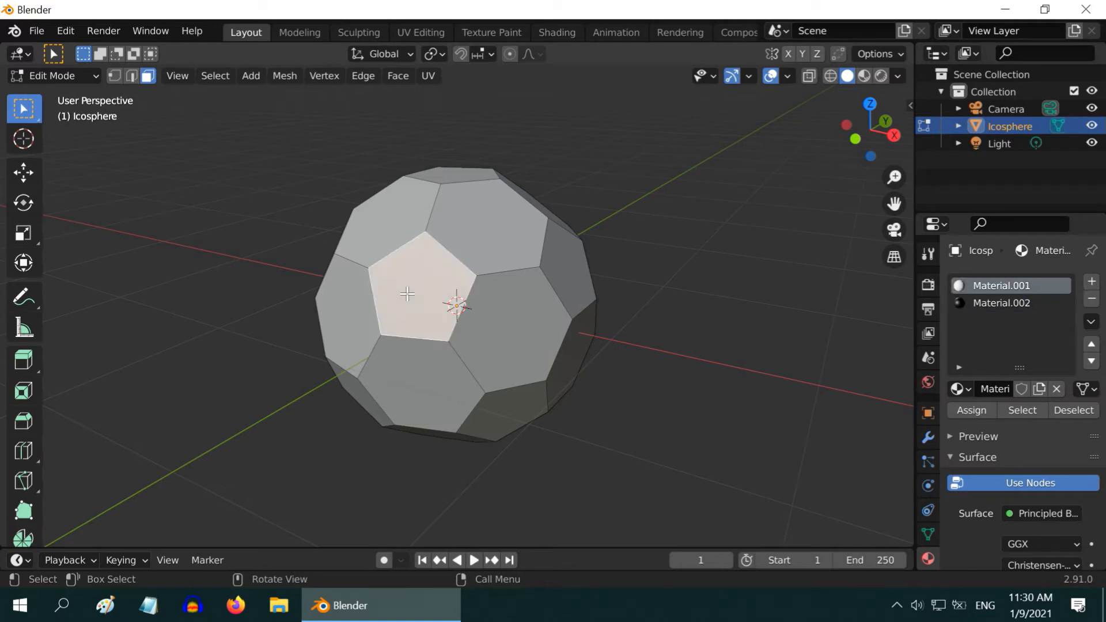
pyautogui.click(214, 76)
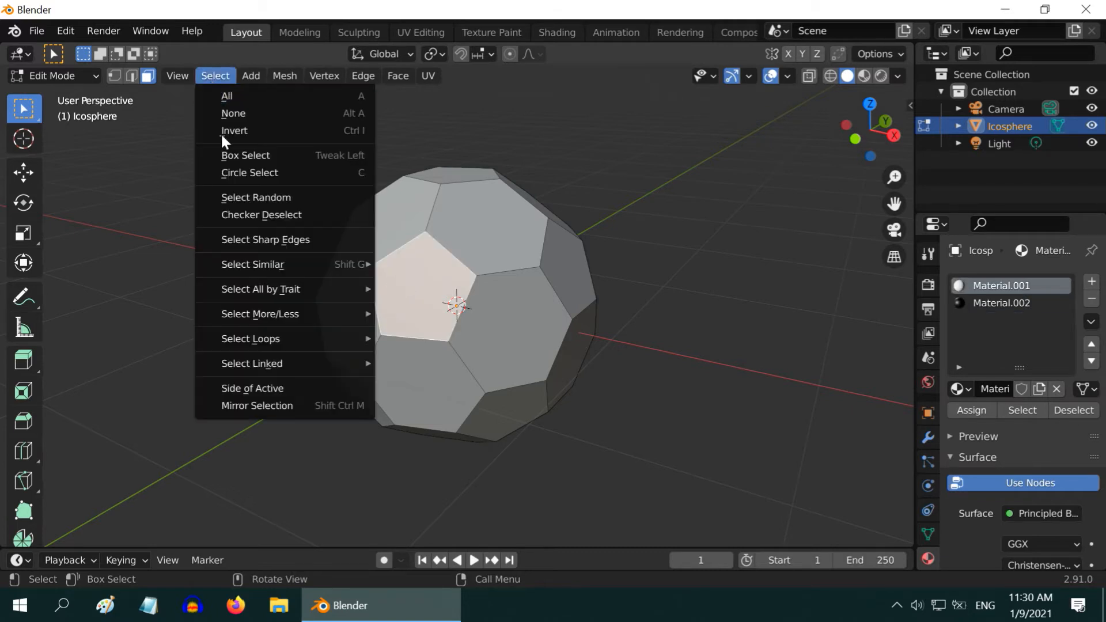
pyautogui.moveTo(252, 264)
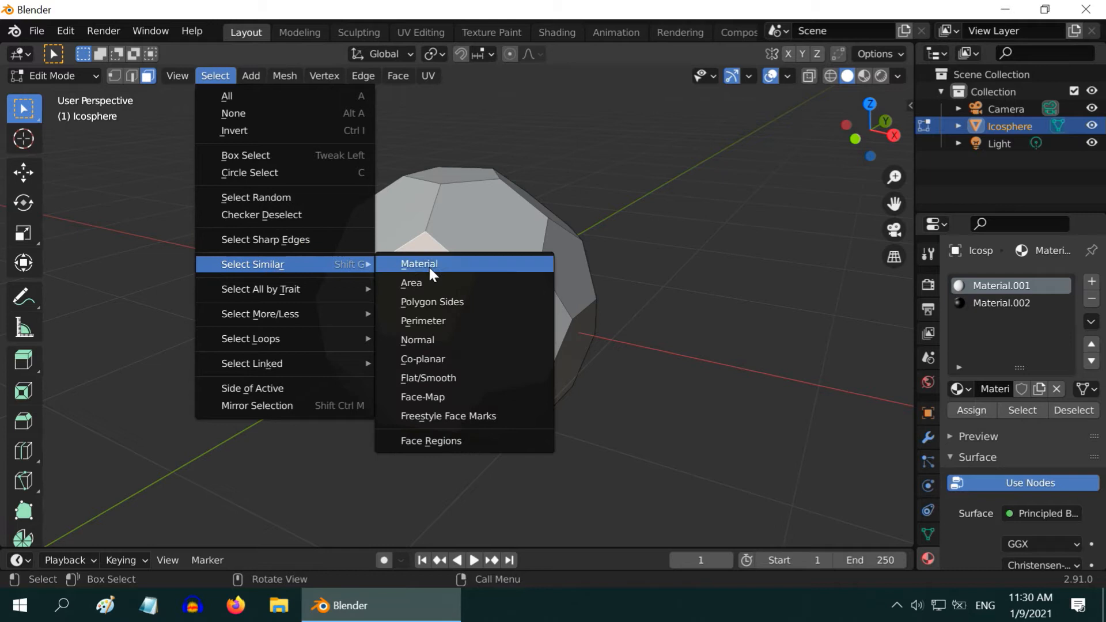
pyautogui.click(419, 264)
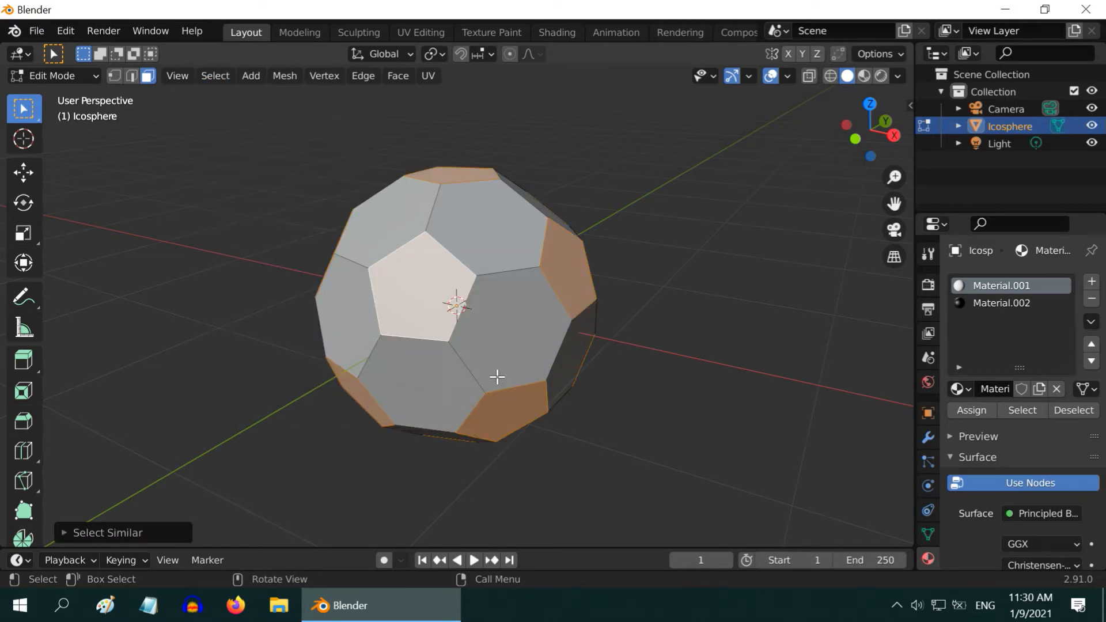
pyautogui.click(1002, 302)
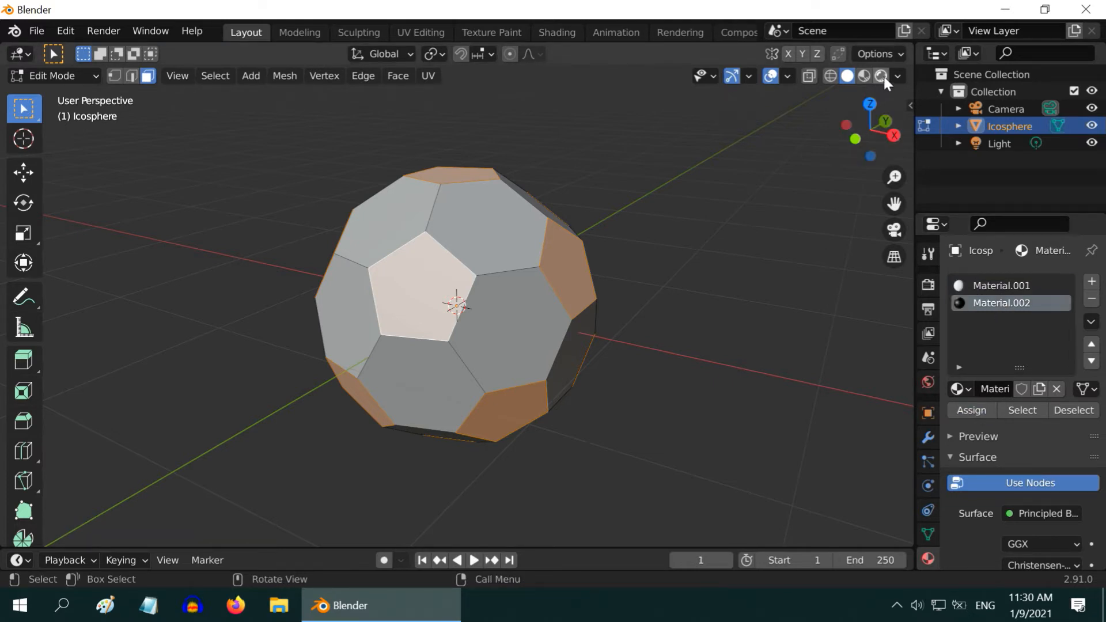
pyautogui.click(882, 76)
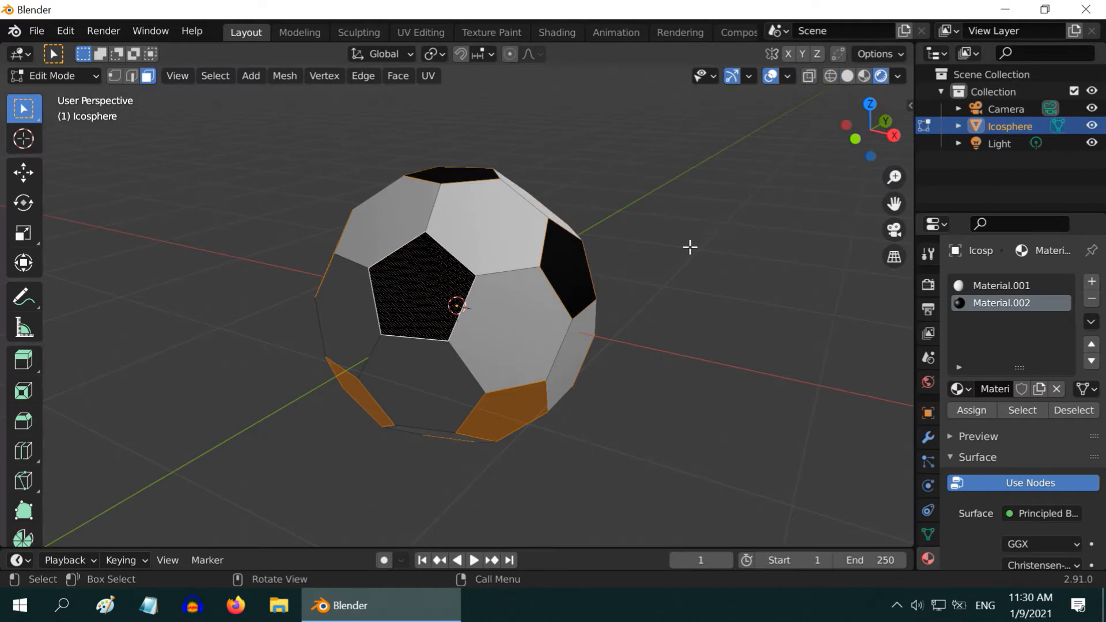
pyautogui.moveTo(520, 226)
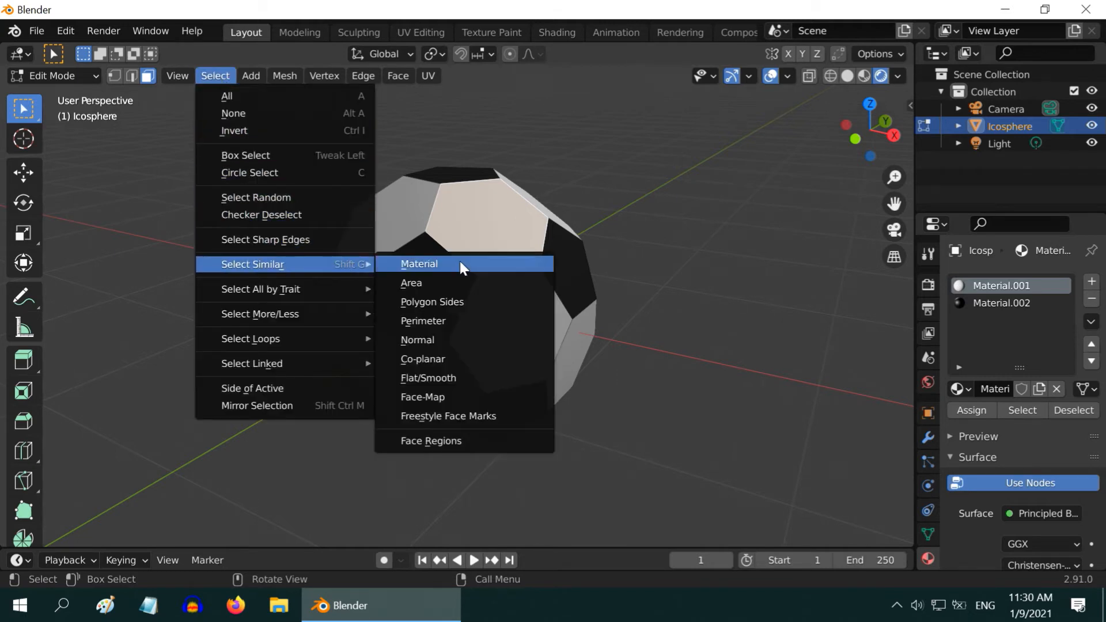
# Select all faces sharing the white material via Select Similar > Material
pyautogui.click(419, 263)
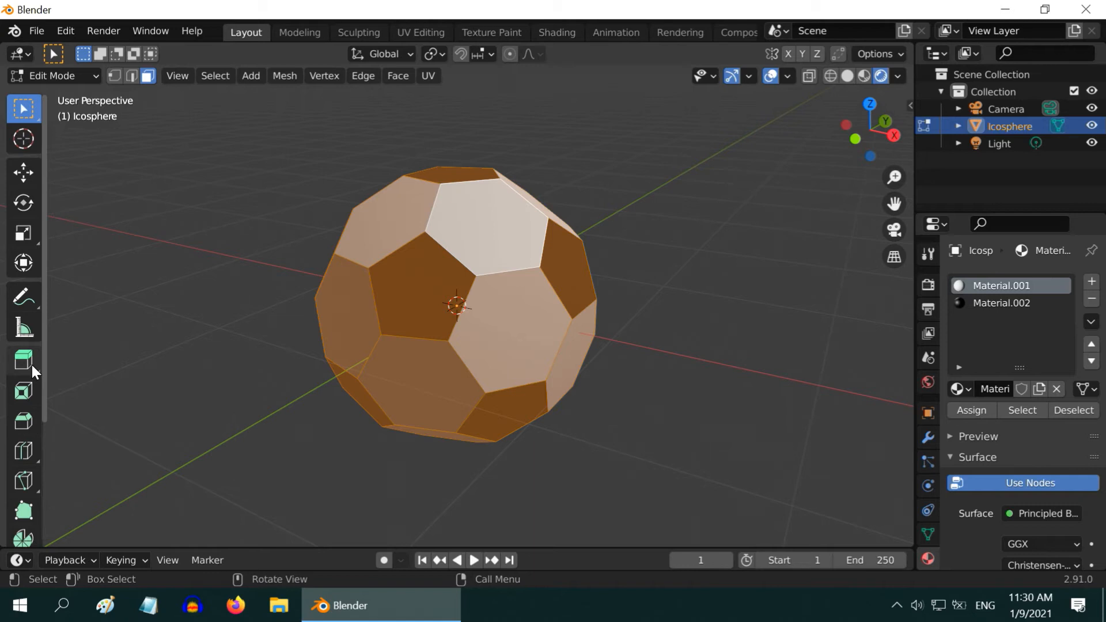
# Extrude every panel individually with Extrude Individual to create creased seams between tiles
pyautogui.click(23, 360)
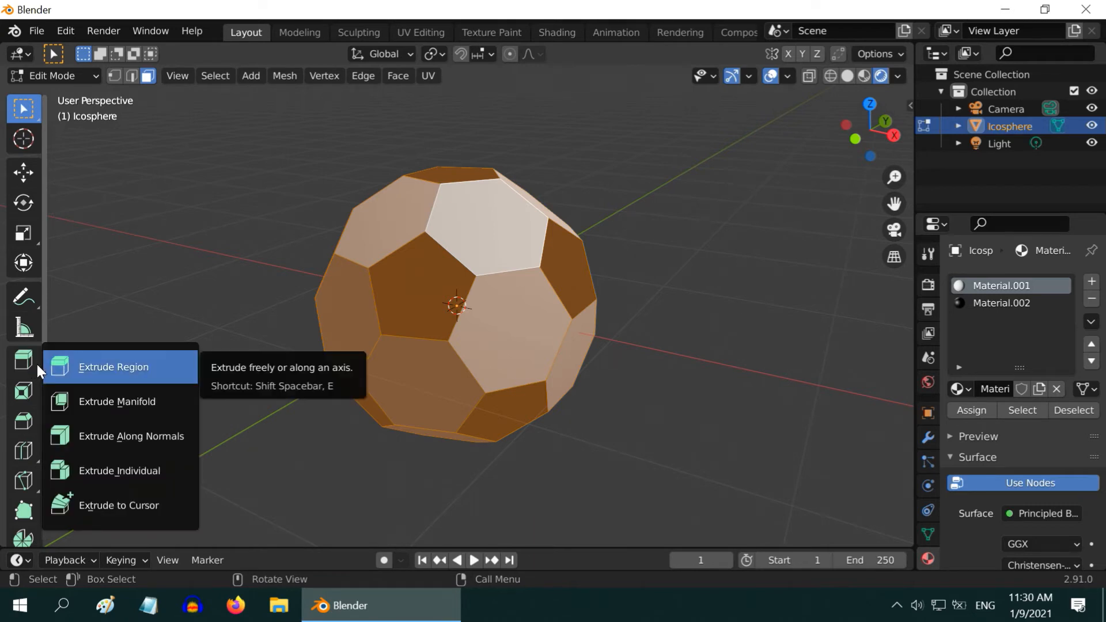
pyautogui.moveTo(138, 411)
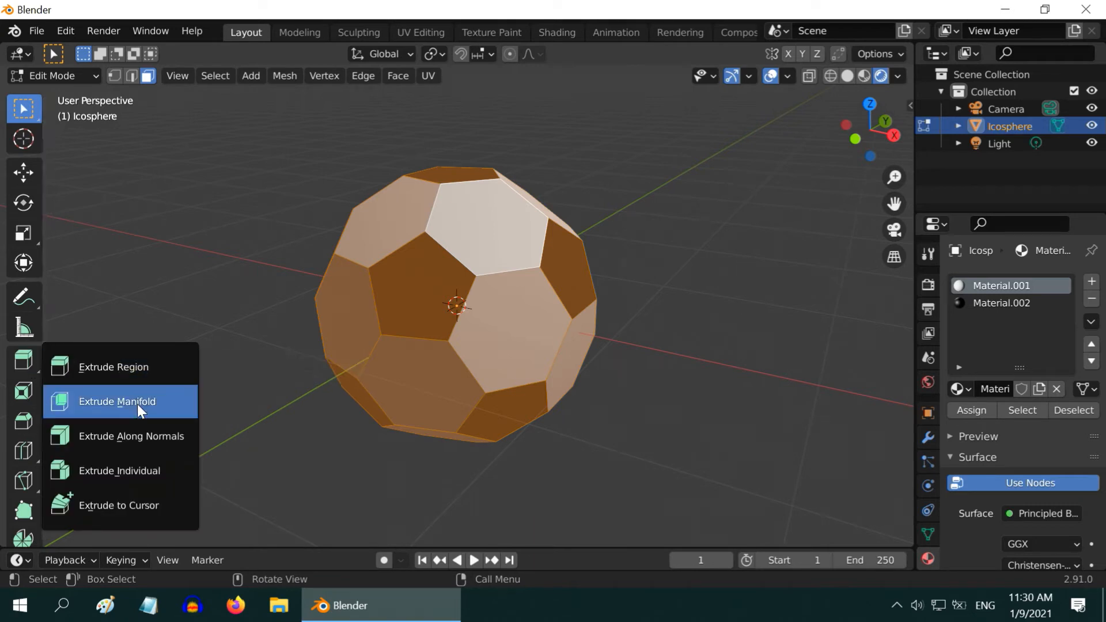
pyautogui.moveTo(146, 480)
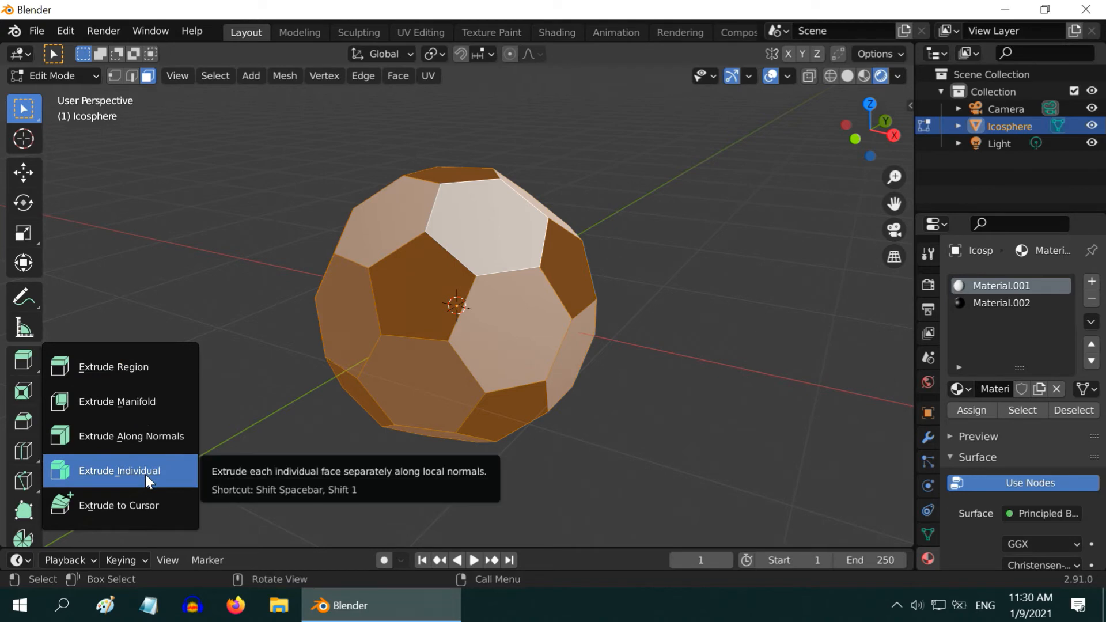
pyautogui.click(119, 470)
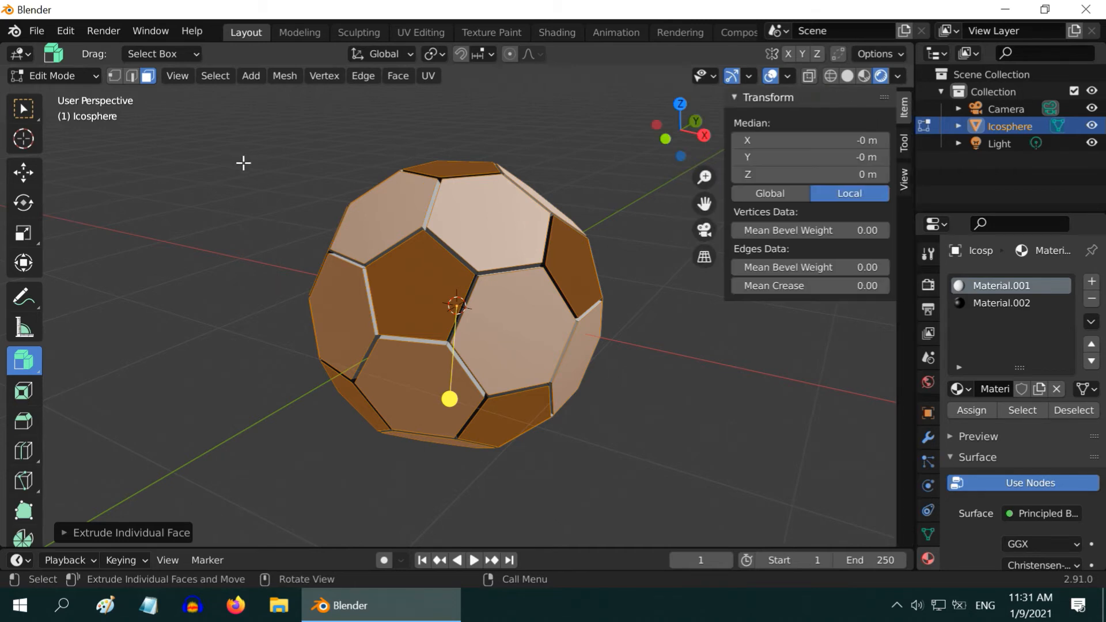
pyautogui.click(809, 286)
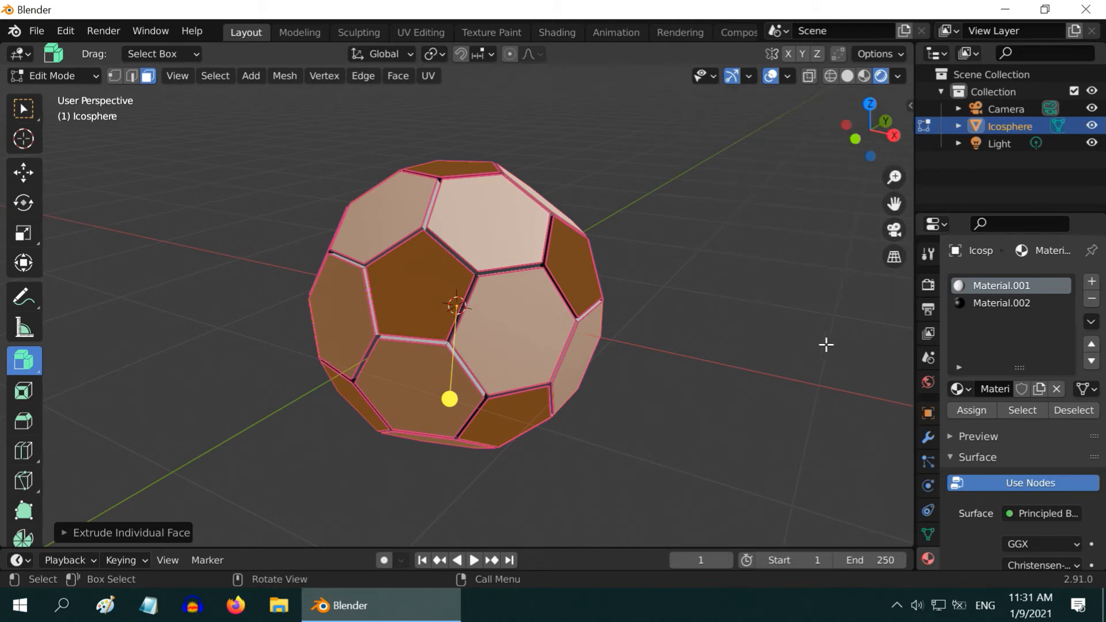
pyautogui.click(51, 75)
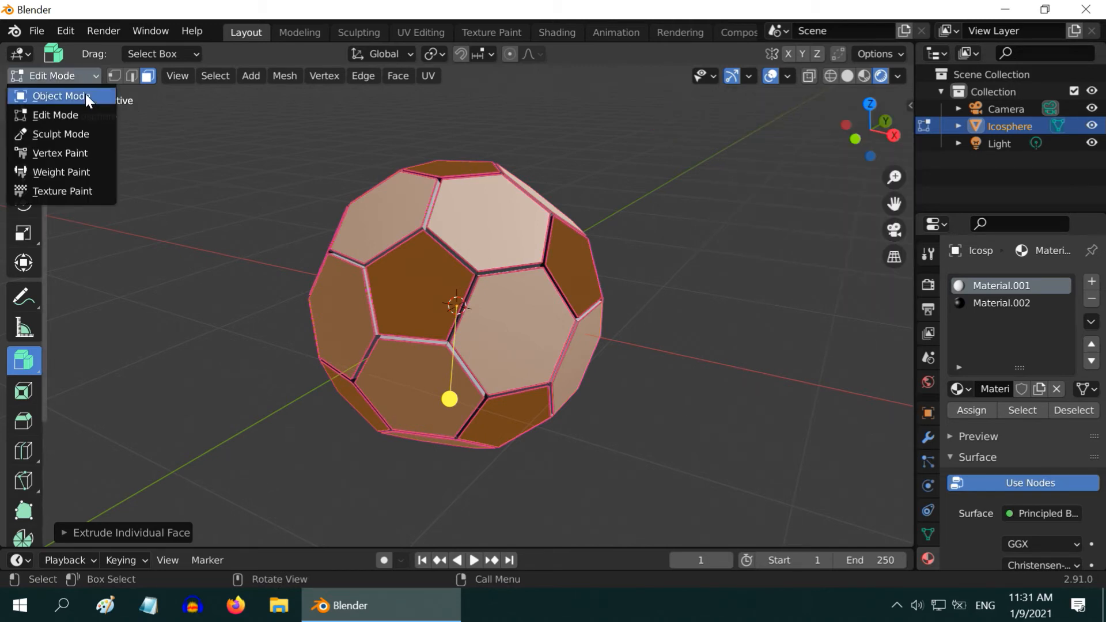
# In Object Mode, add a Simple Subdivision Surface at level 3 and a Cast modifier with factor 0.90
pyautogui.click(60, 95)
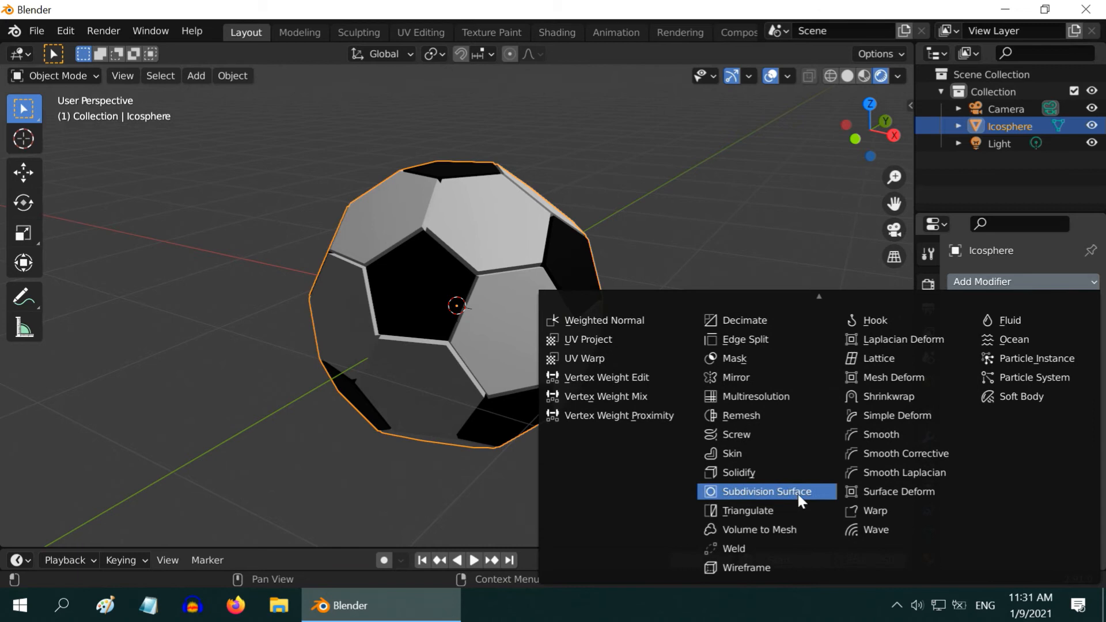
pyautogui.click(764, 491)
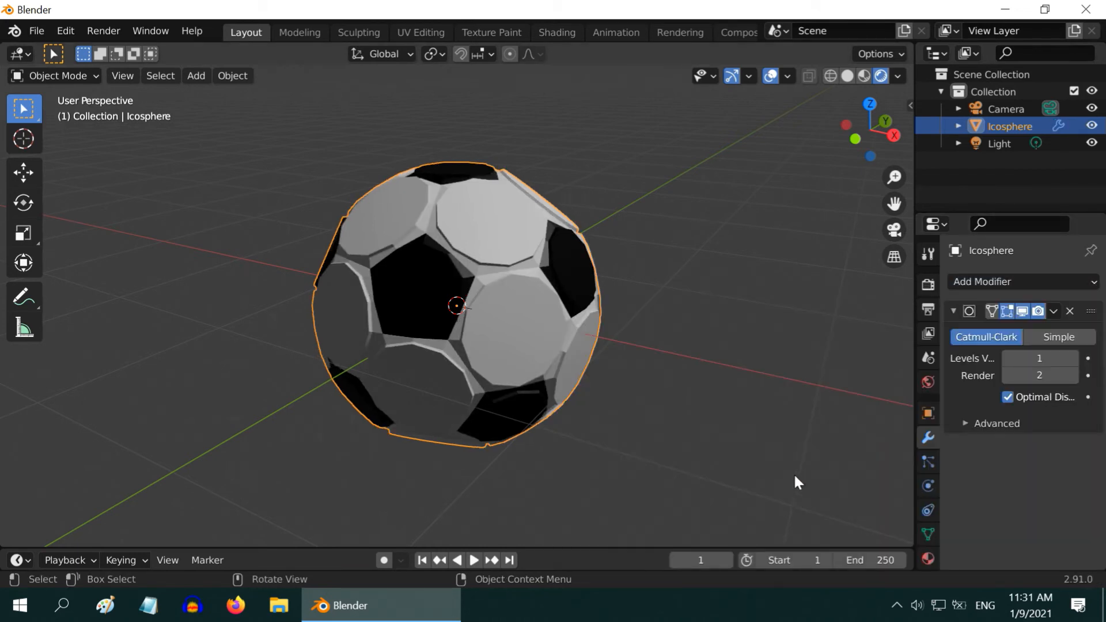
pyautogui.click(1058, 337)
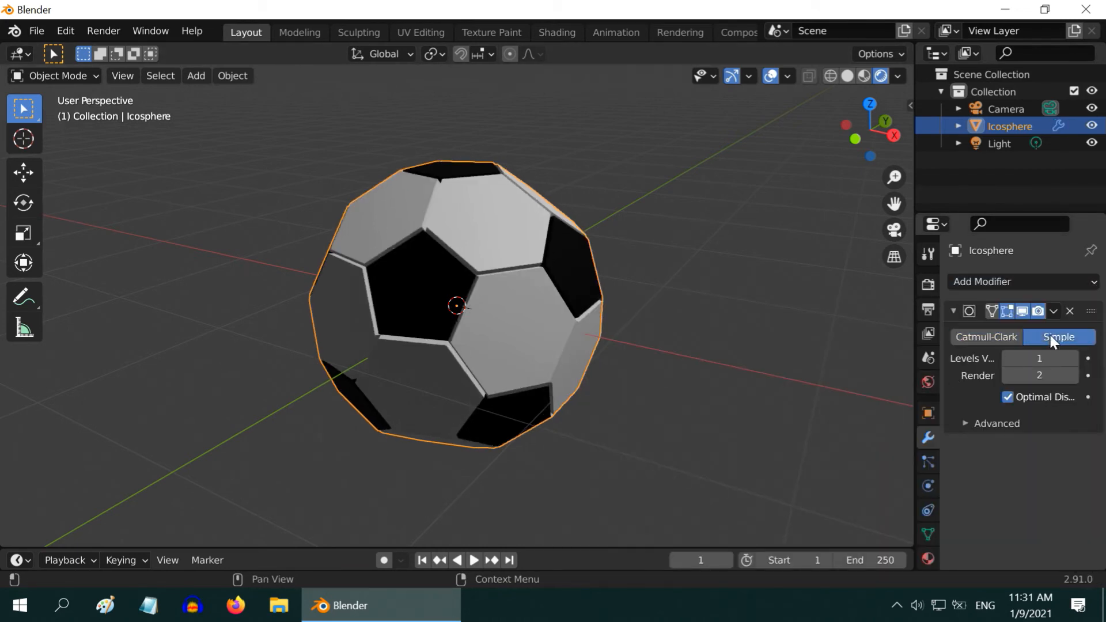
pyautogui.click(1071, 359)
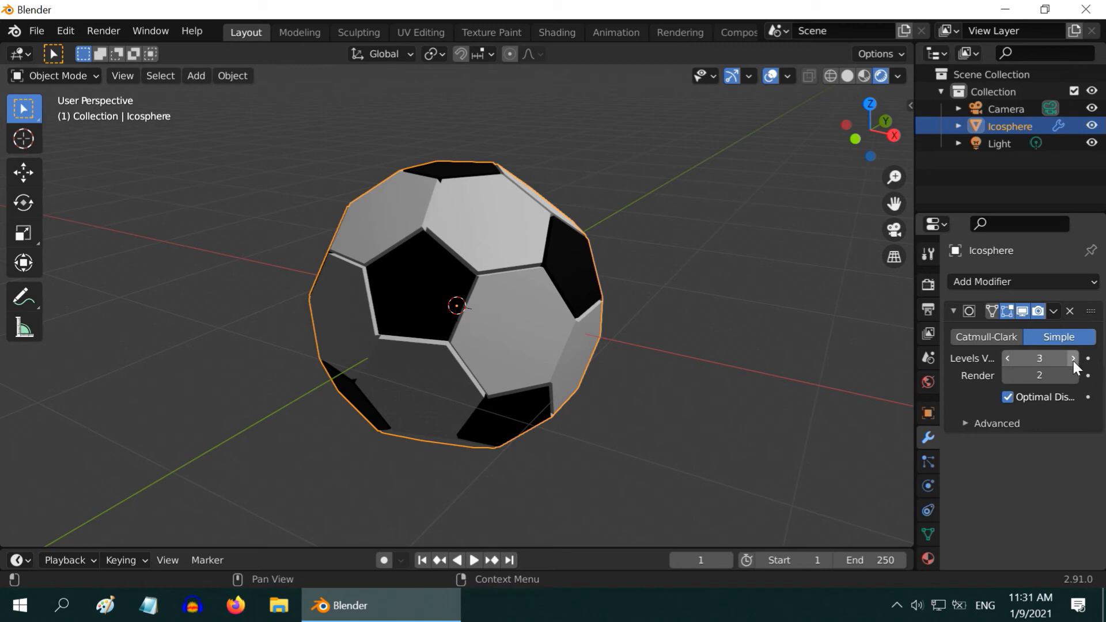
pyautogui.click(1071, 375)
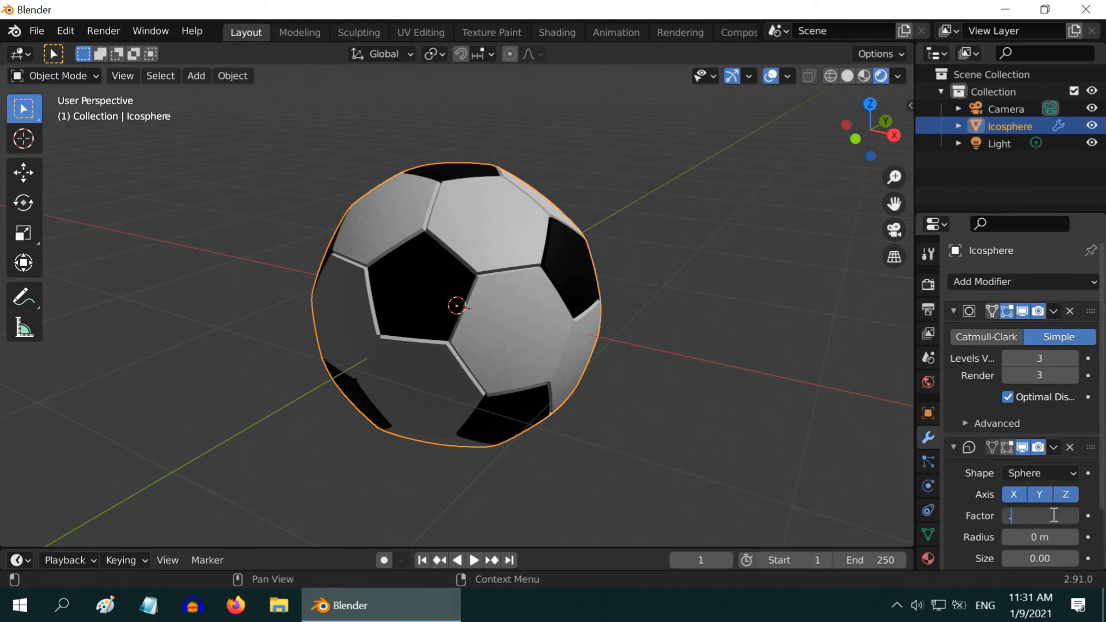
pyautogui.write('0.90')
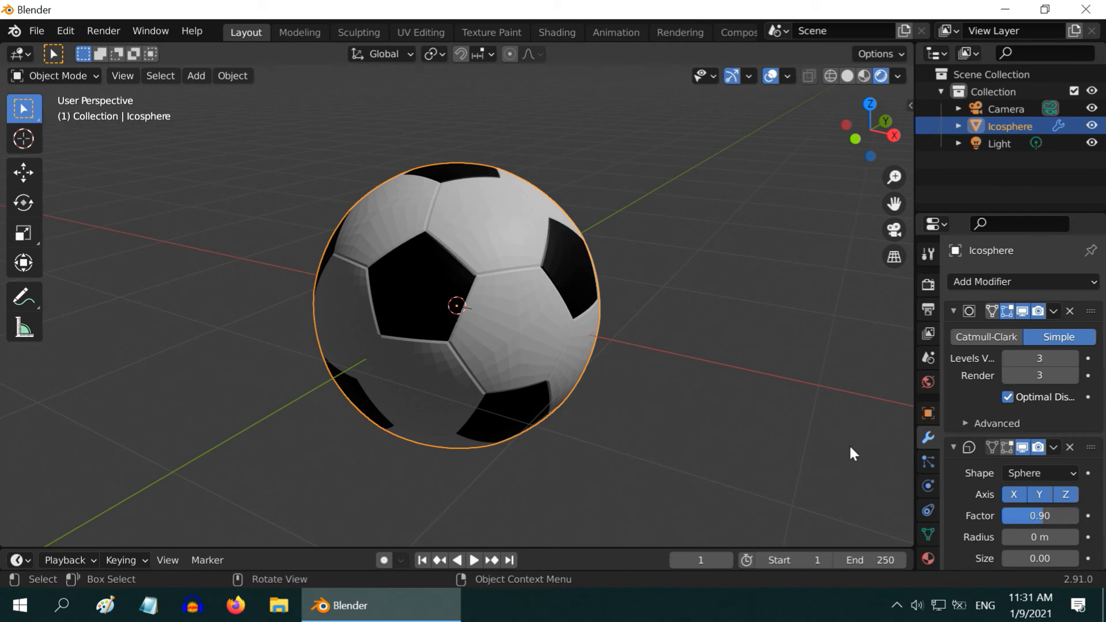
pyautogui.click(231, 76)
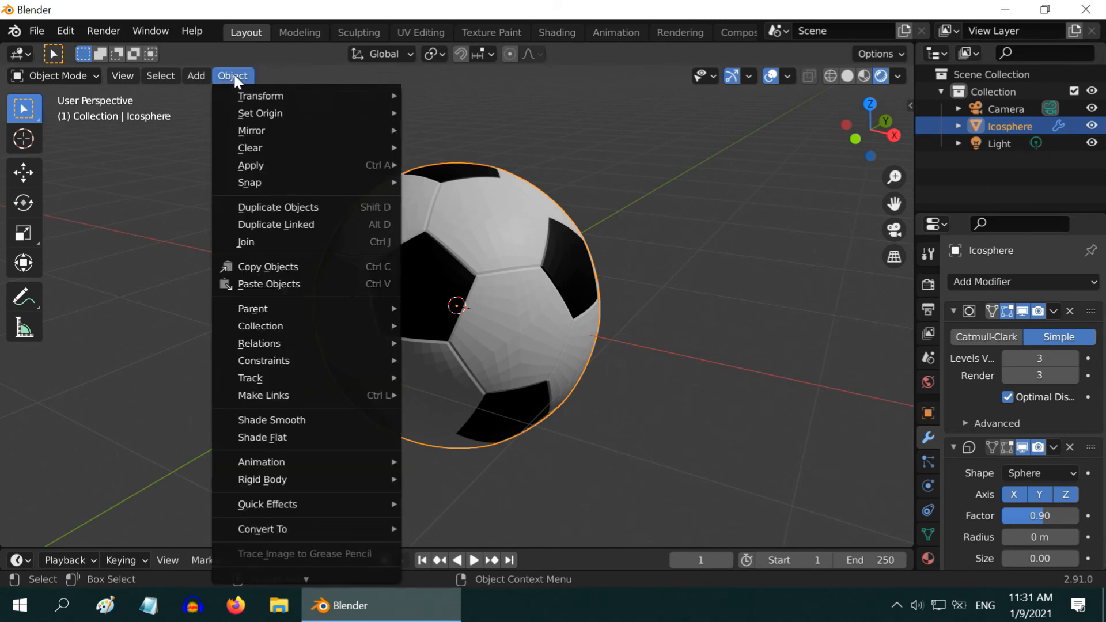
# Apply Shade Smooth to the ball and orbit to inspect it from several sides
pyautogui.click(295, 426)
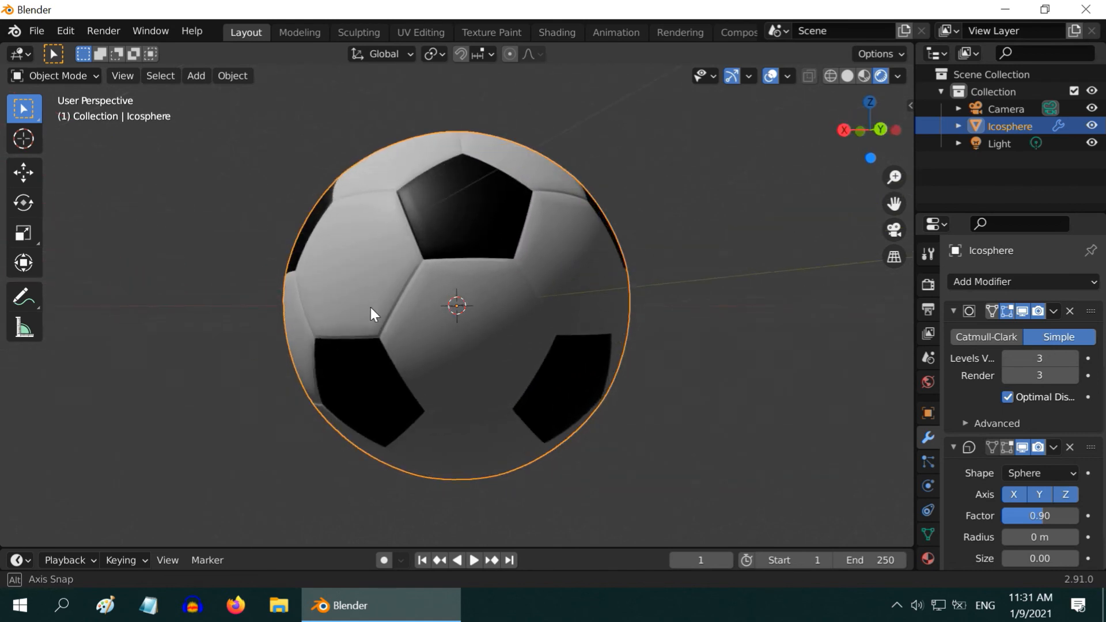
pyautogui.moveTo(373, 314); pyautogui.dragTo(477, 423)
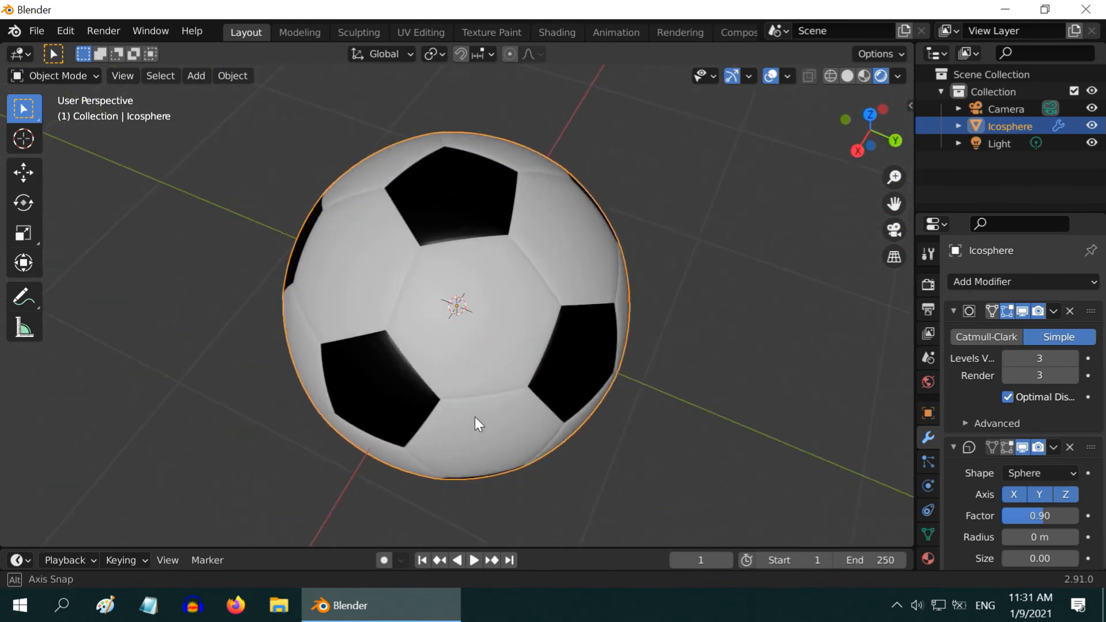
pyautogui.moveTo(476, 424); pyautogui.dragTo(628, 308)
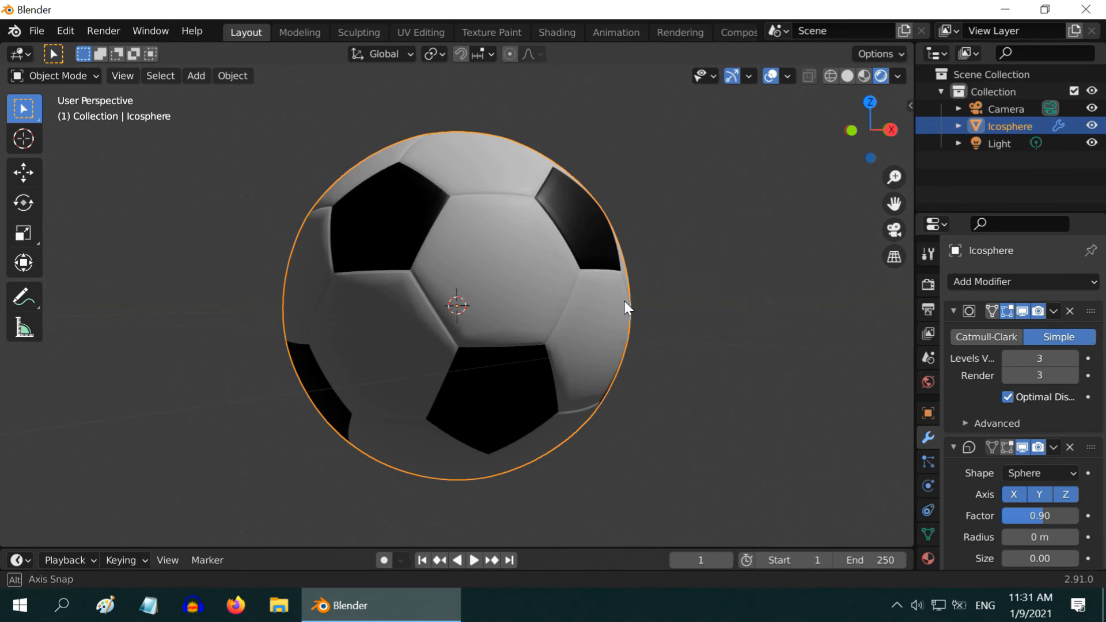